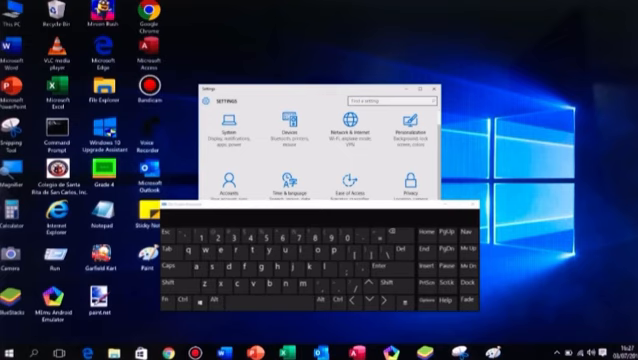
# Close the Settings window, leaving the desktop and on-screen keyboard visible.
pyautogui.click(434, 100)
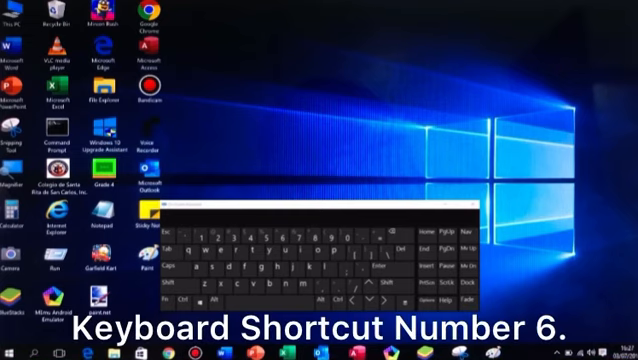
pyautogui.press('Alt+F4')
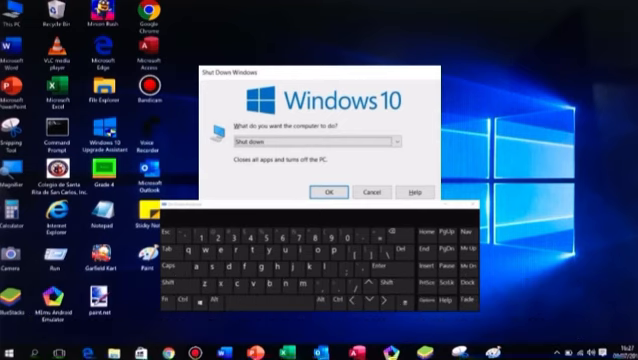
pyautogui.click(374, 188)
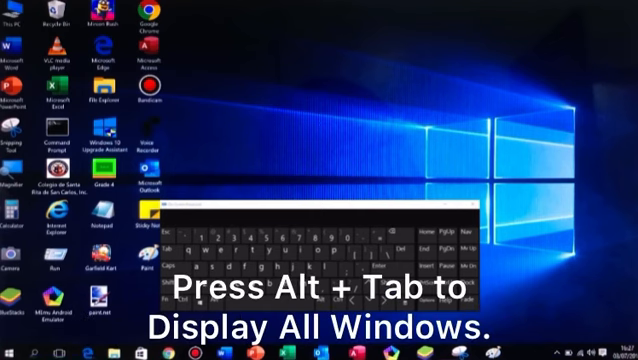
# Cycle the open windows with Alt+Tab and release on Task Manager.
pyautogui.press('alt+tab')
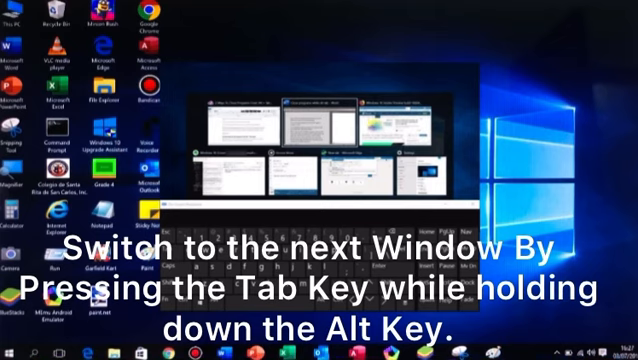
pyautogui.press('Alt+Tab')
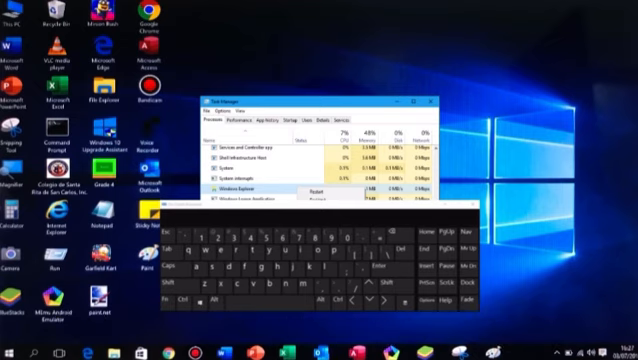
# Close Task Manager, then demonstrate the Win+S search and Win+H dictation shortcuts.
pyautogui.click(436, 104)
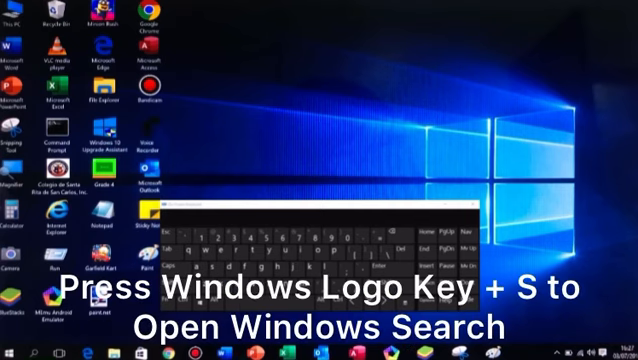
pyautogui.press('Win+S')
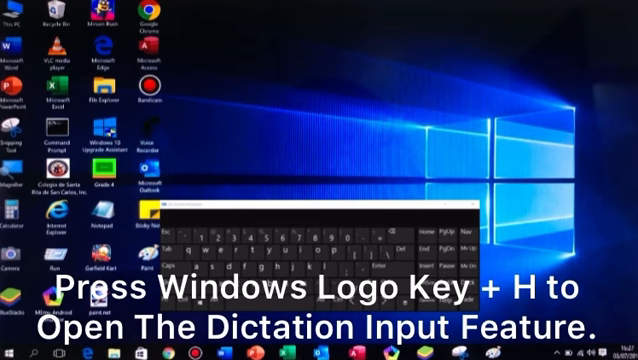
pyautogui.press('Win+H')
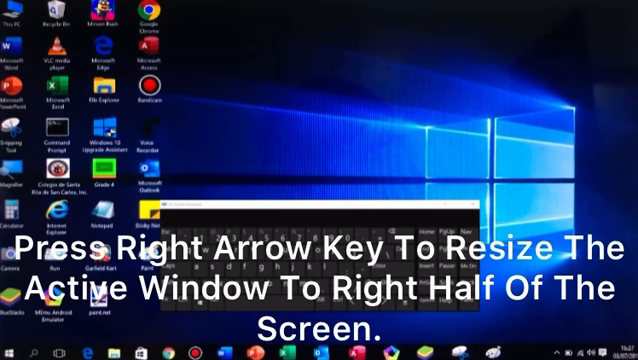
pyautogui.press('Left')
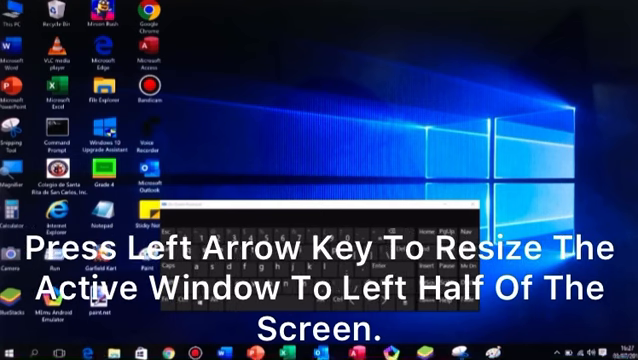